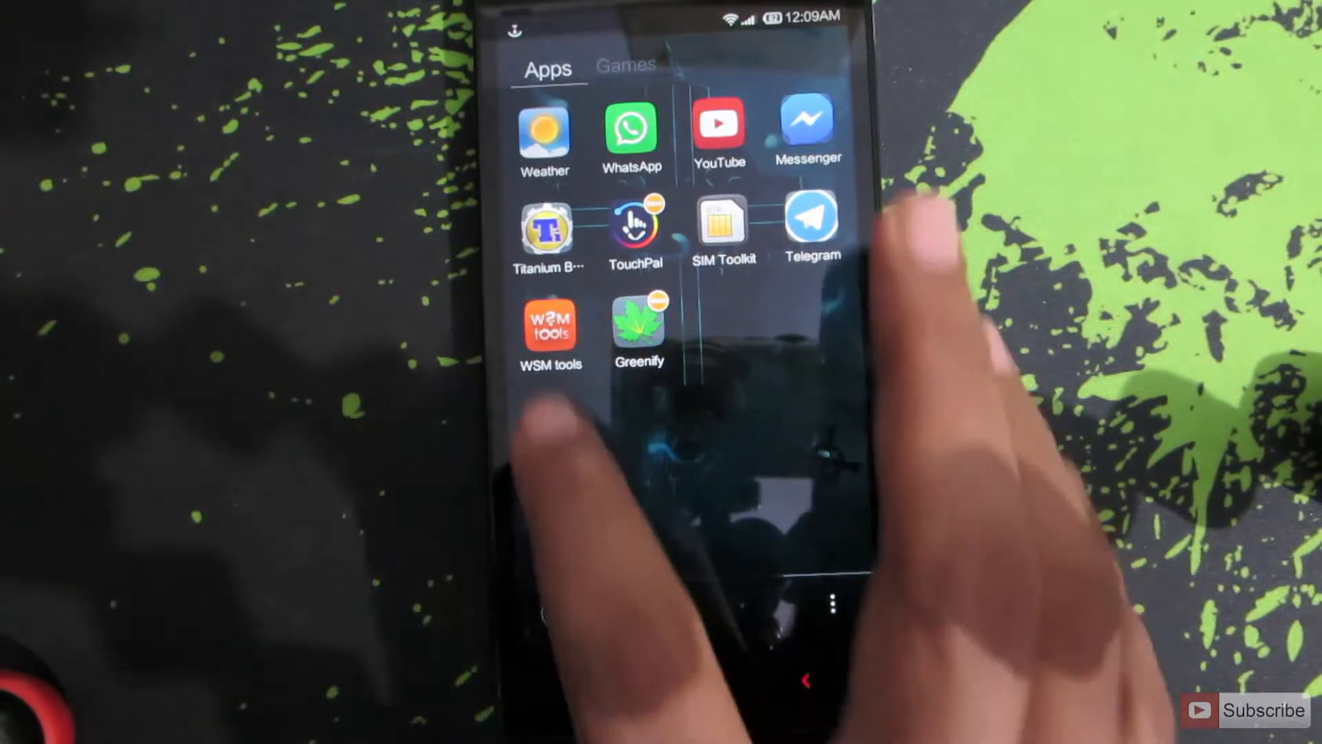
Launch Xposed Installer and reach the ChromePie module's details page
left_click(550, 325)
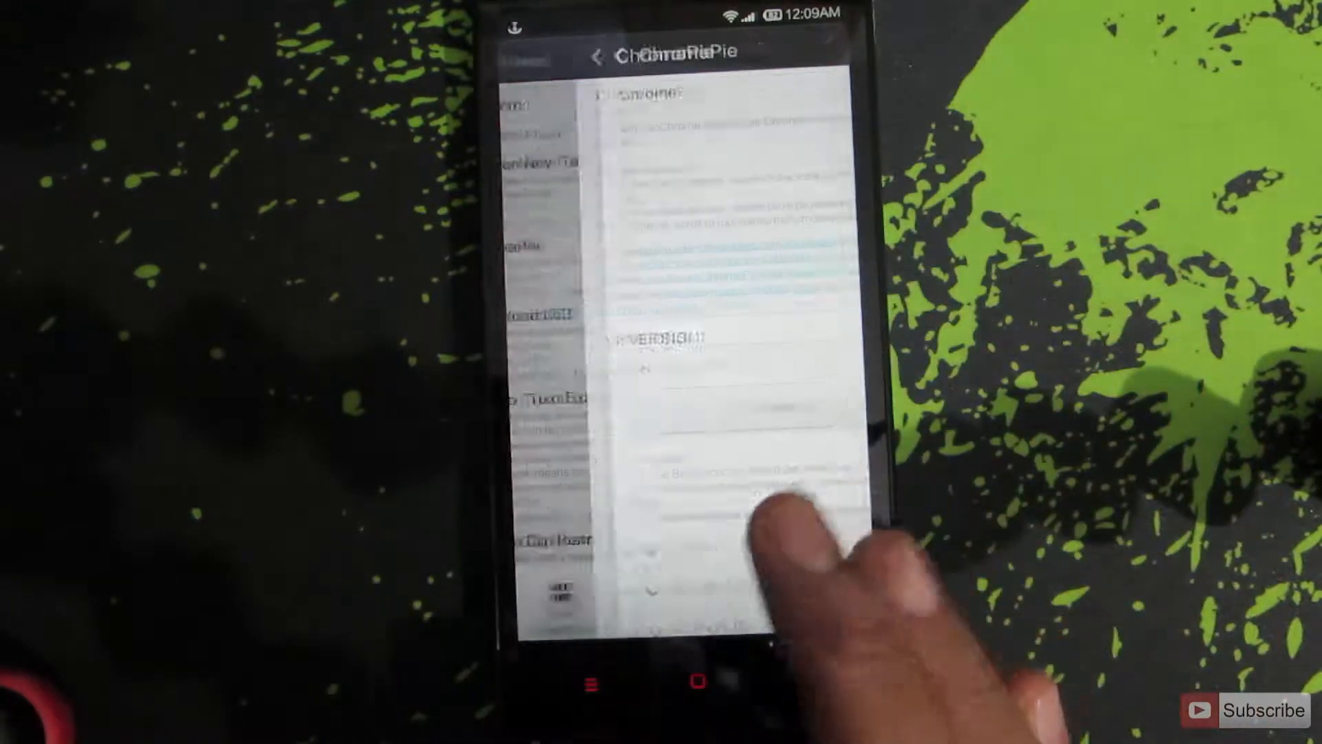
Download and install ChromePie 0.2.1, switch on 'I trust this App' and finish
left_click(619, 412)
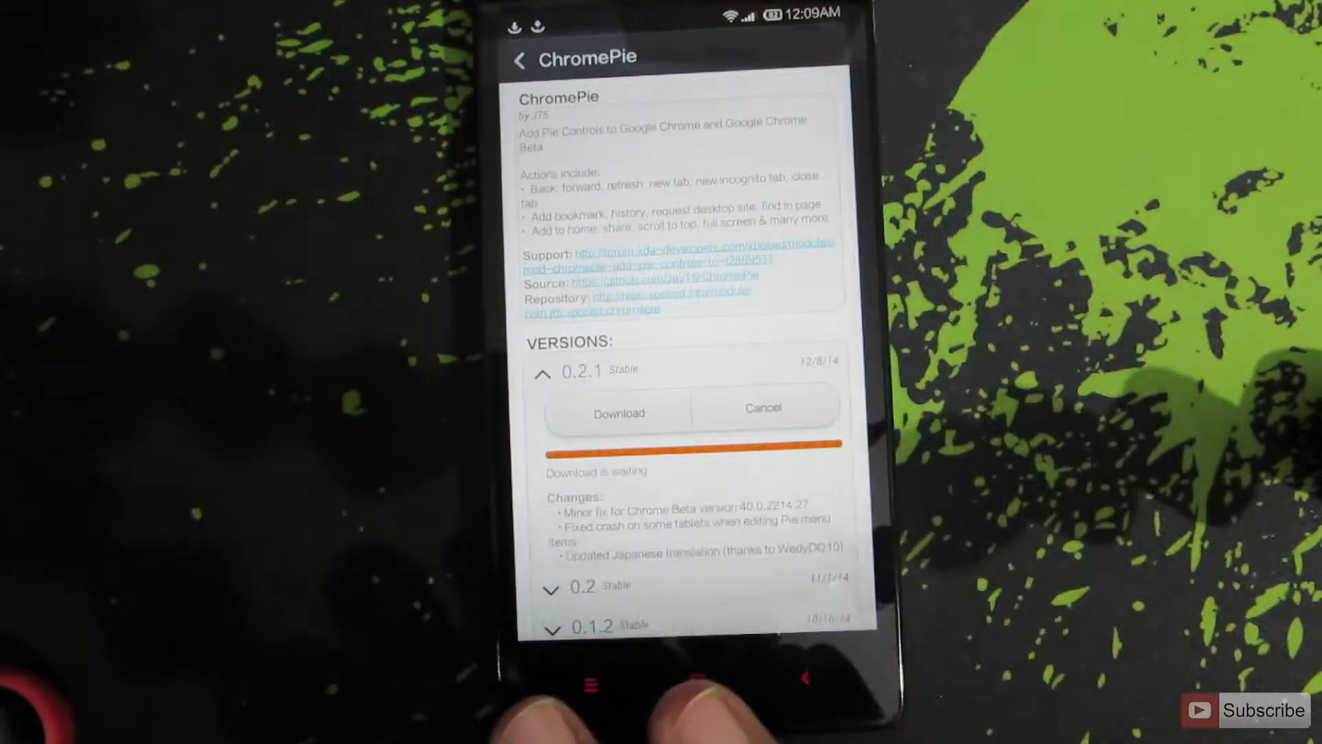
left_click(618, 412)
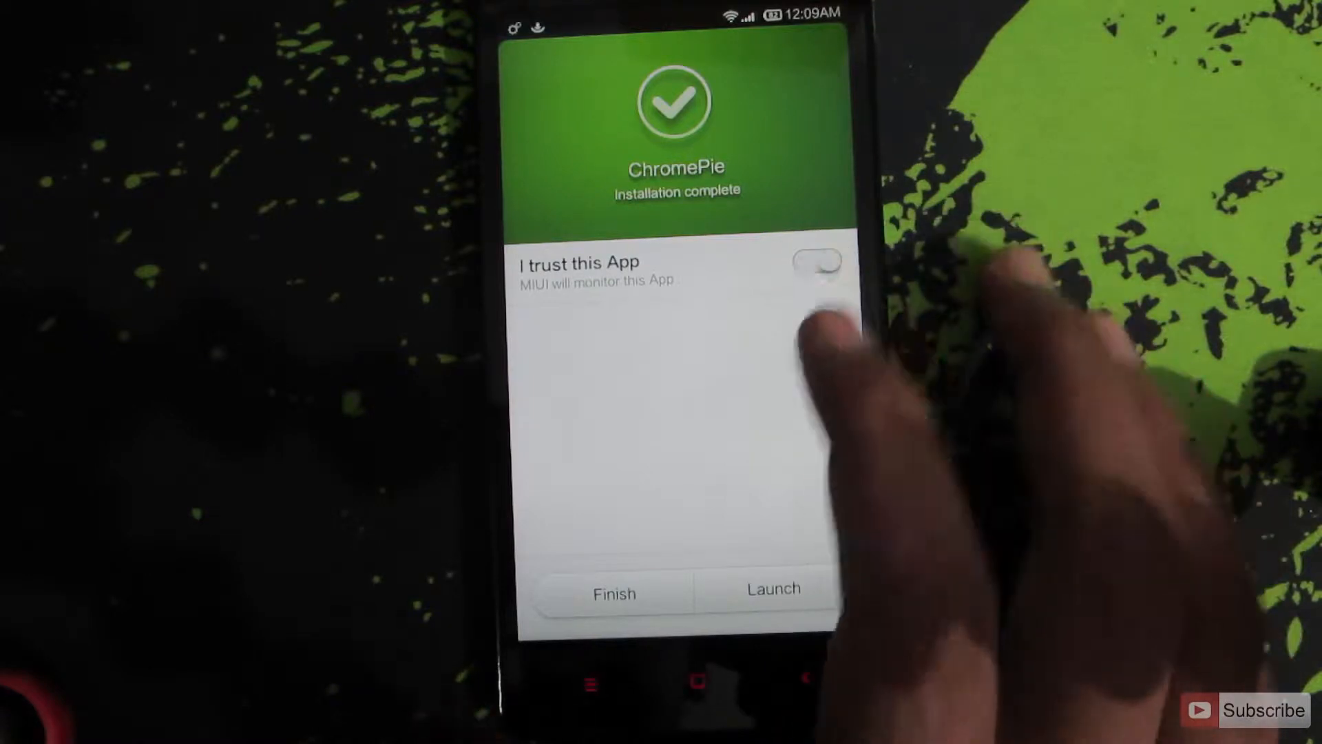
left_click(815, 262)
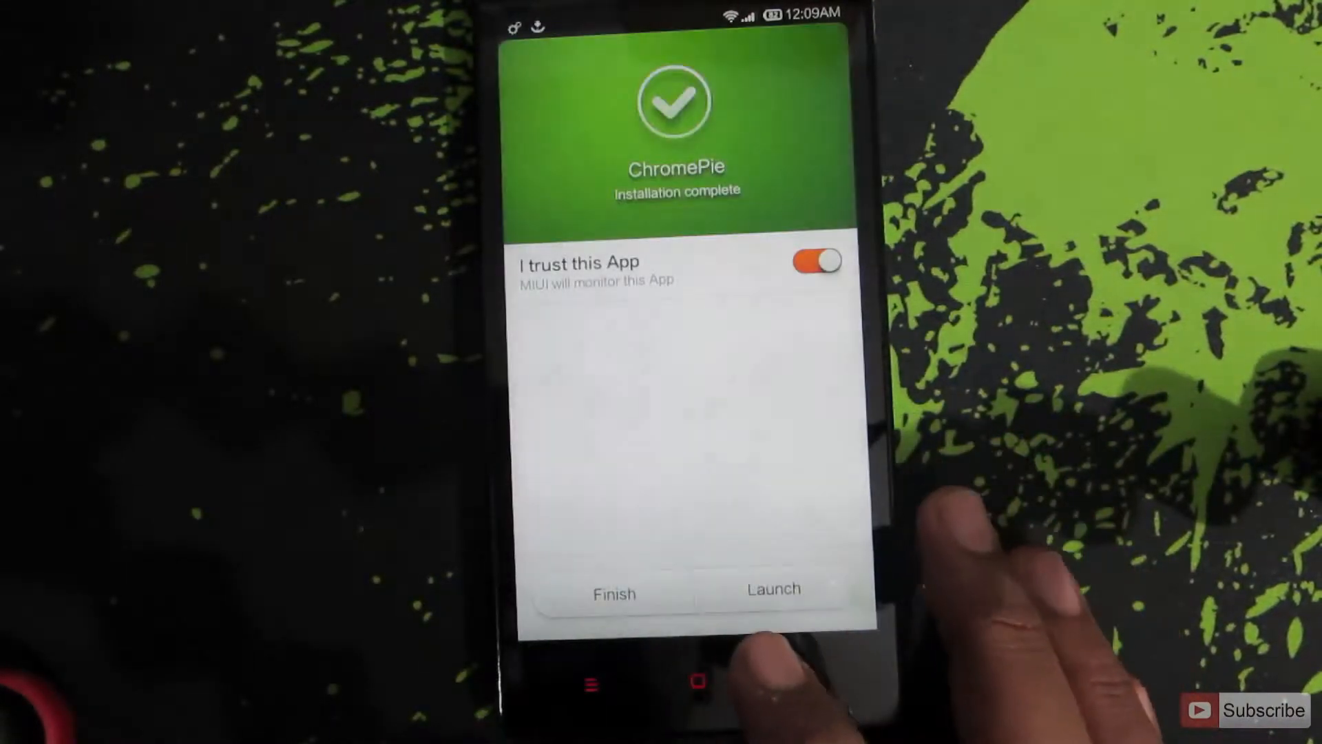
left_click(614, 592)
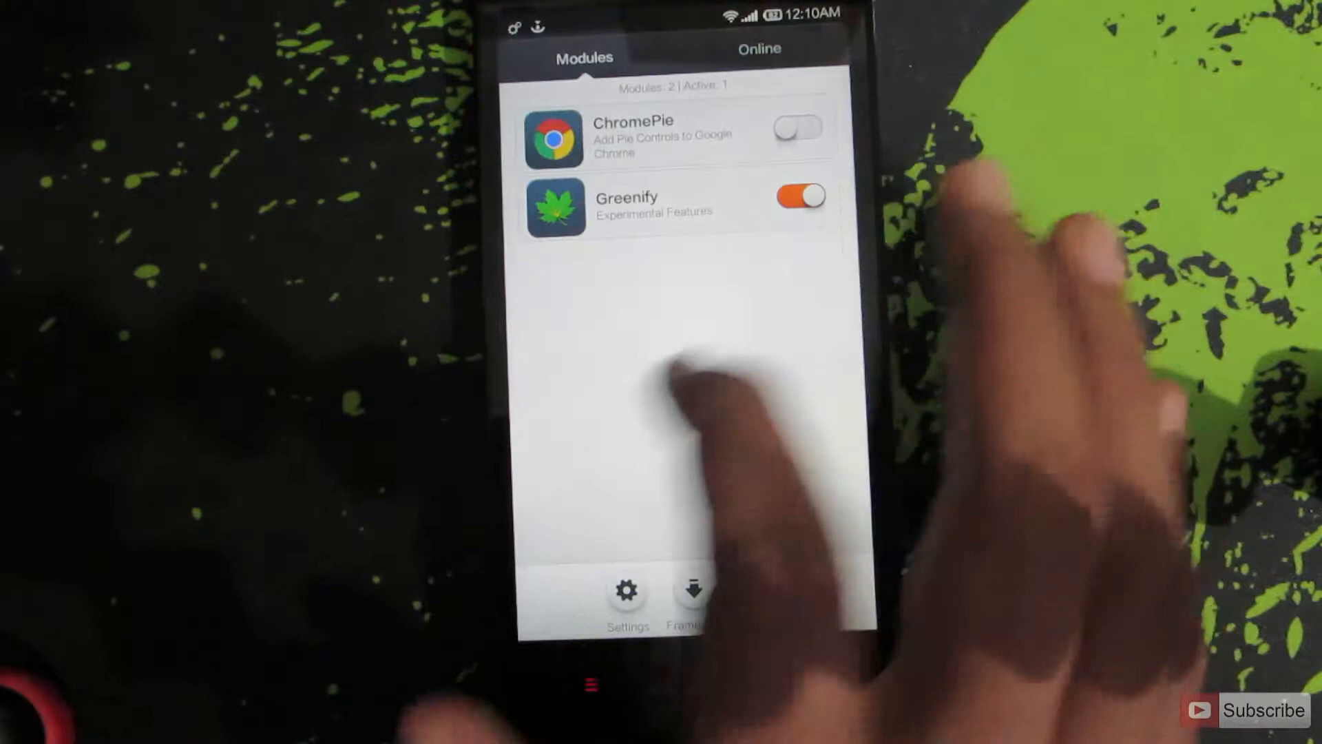
Tick the ChromePie checkbox so it is enabled next to Greenify
left_click(799, 197)
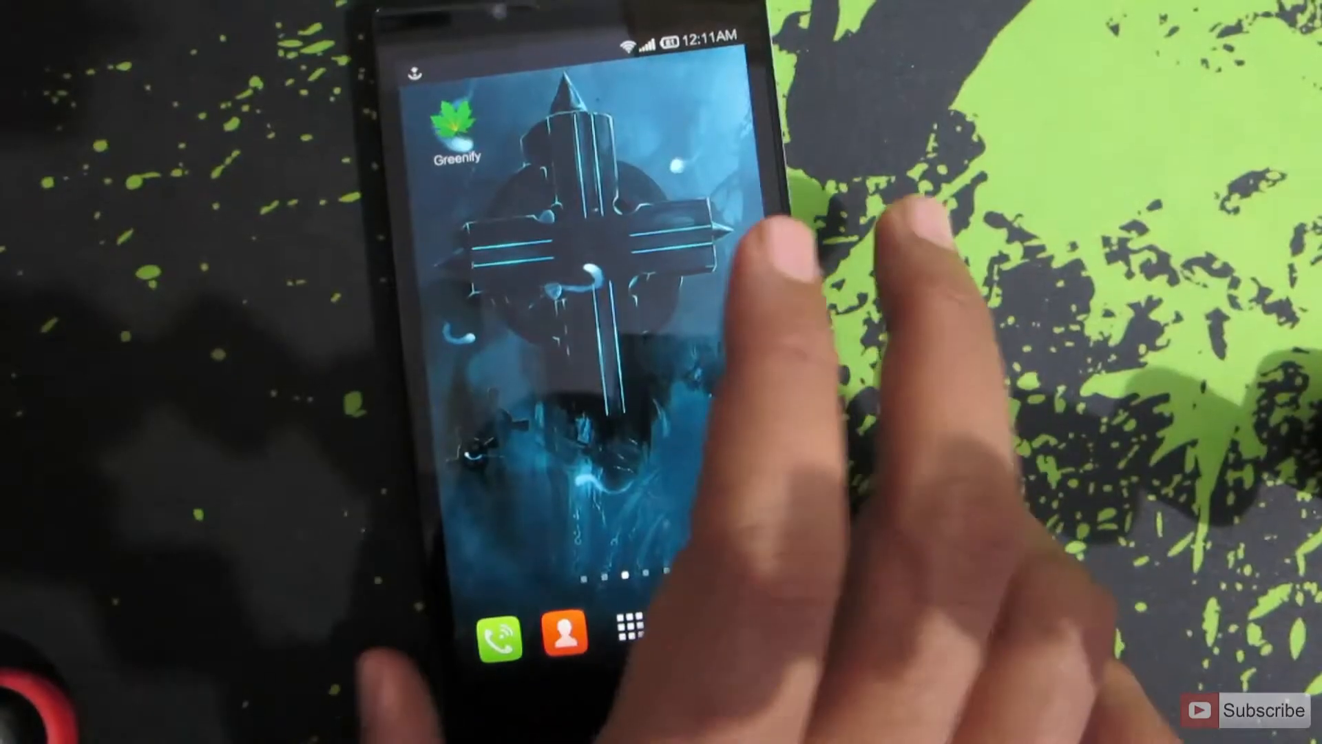
Start Google Chrome from the home screen
left_click(637, 638)
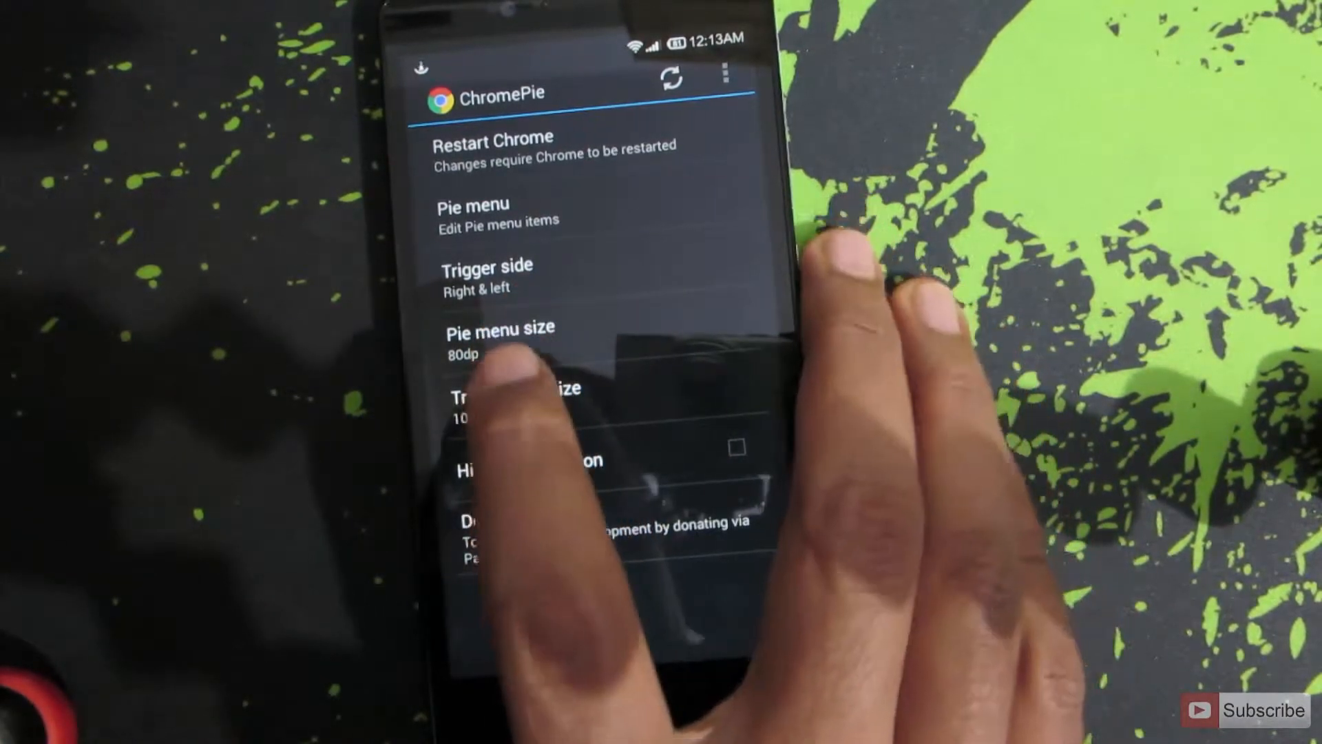
Show the Trigger side choices (Right, Left, Right & left) in ChromePie settings
left_click(487, 274)
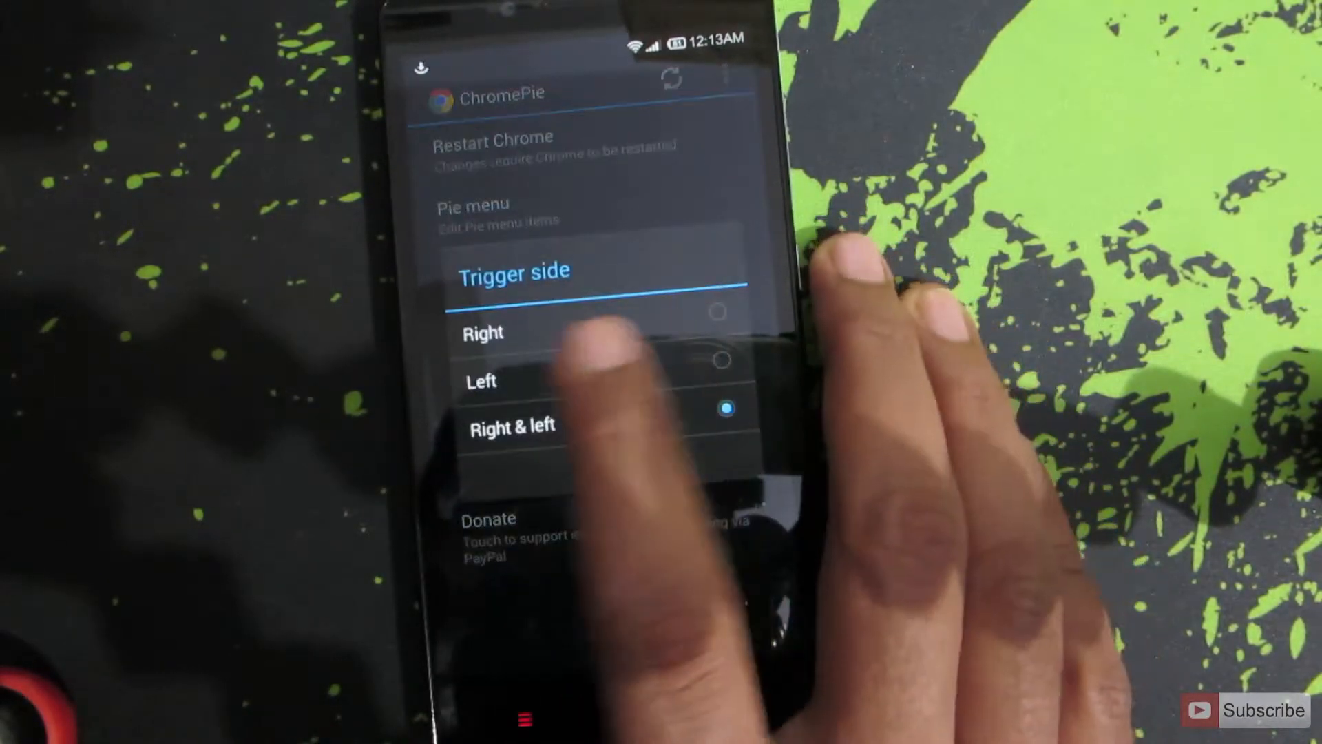